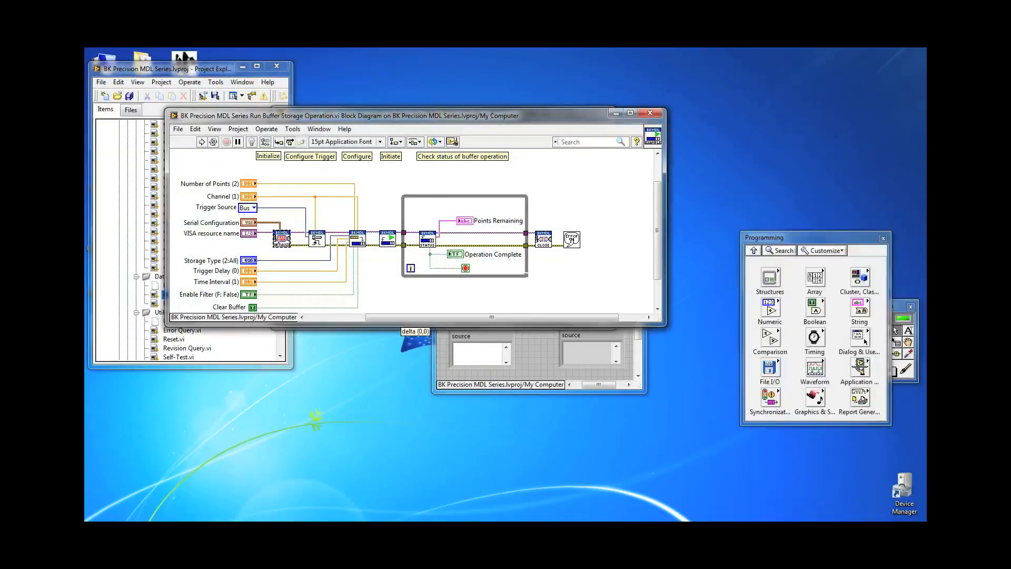
Open the Configure Buffer Storage subVI from the buffer storage example diagram
{"action": "double_click", "coordinate": [268, 156]}
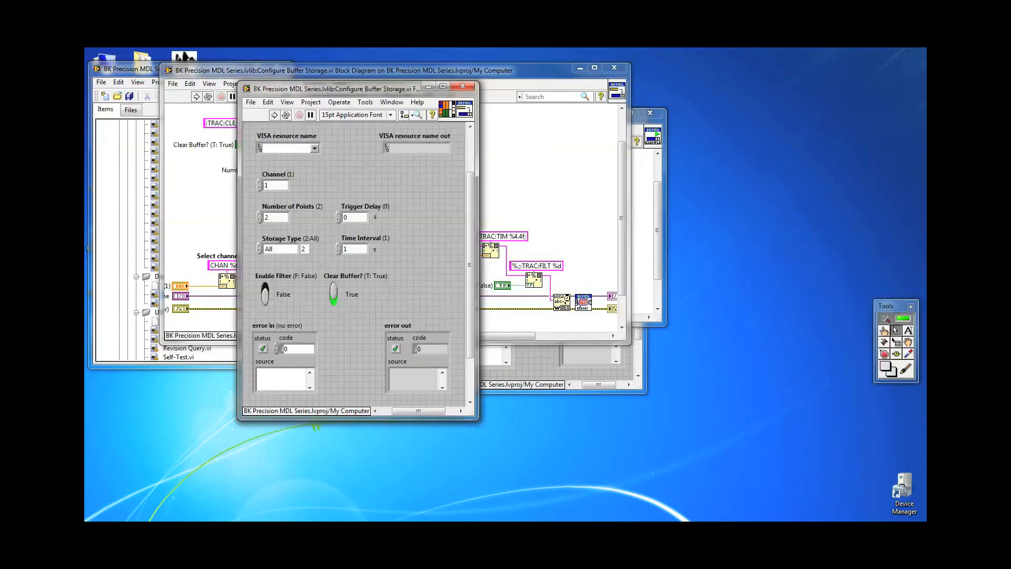
Set Number of Points to 100 and Storage Type to Voltage on the configuration panel
{"action": "type", "text": "100"}
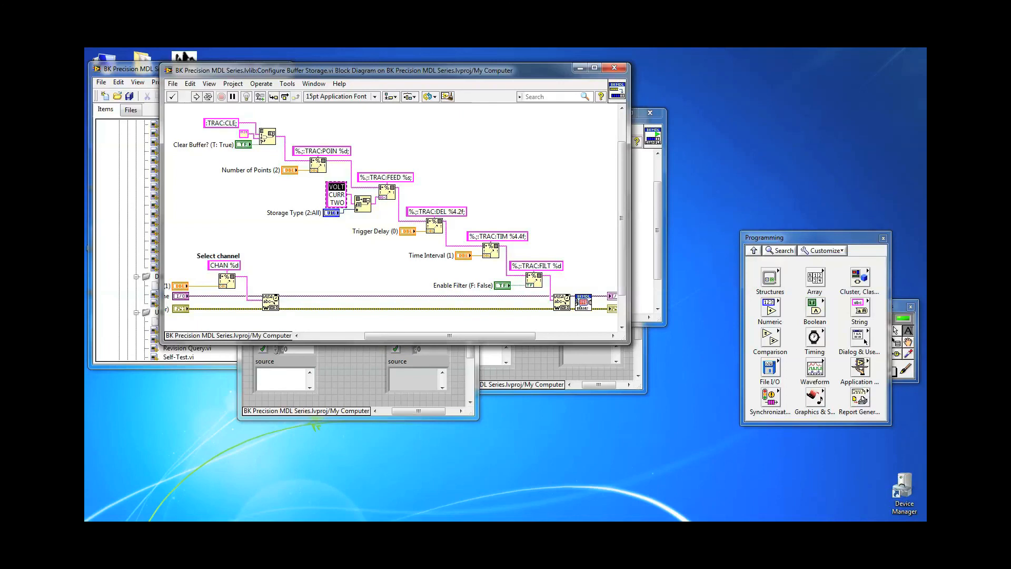
{"action": "left_click", "coordinate": [221, 95]}
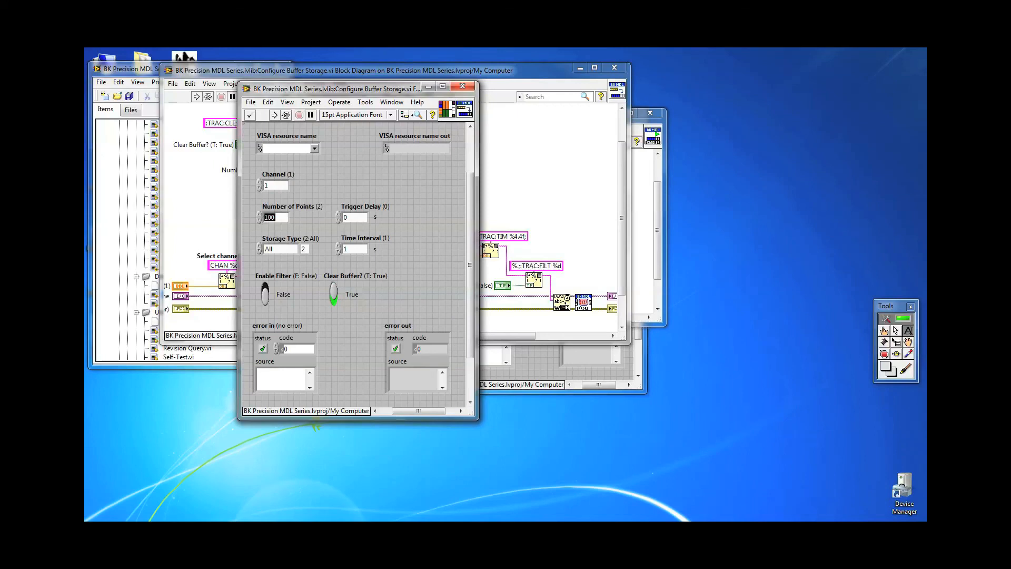
{"action": "left_click", "coordinate": [279, 249]}
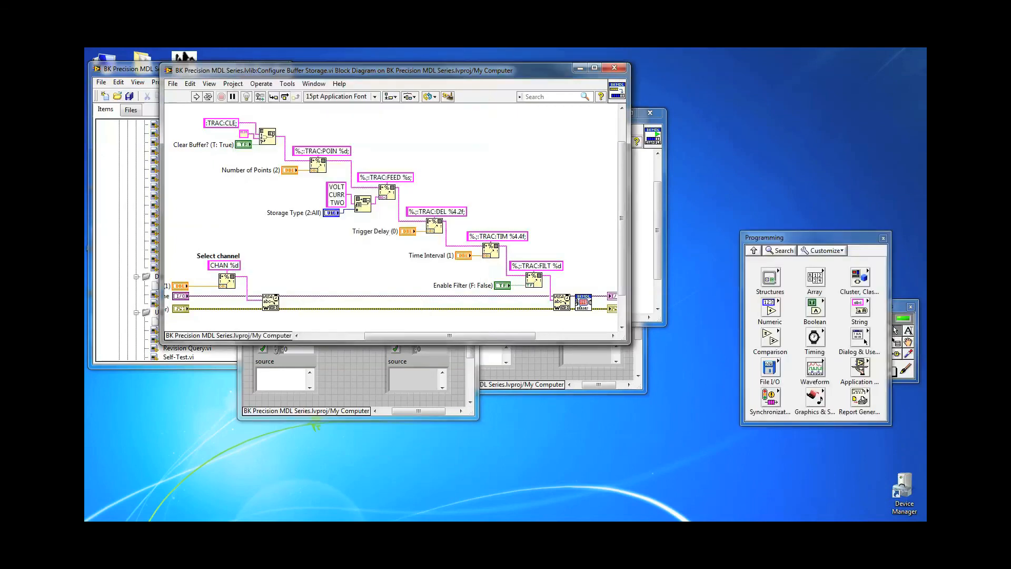
{"action": "left_click", "coordinate": [337, 195]}
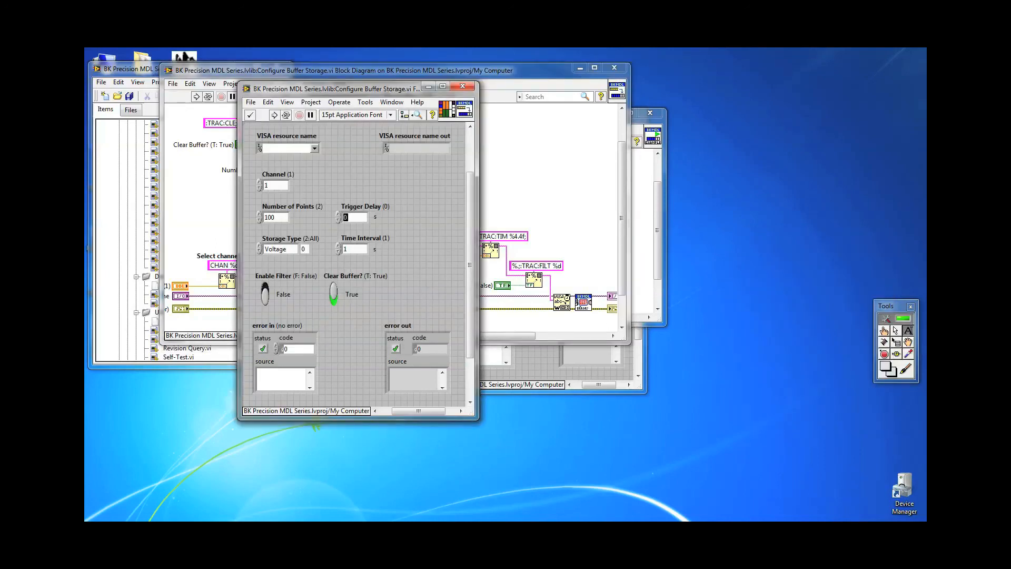
Enter a 5-second Trigger Delay, browse VISA resources, and inspect the TRAC:FILT command
{"action": "type", "text": "5"}
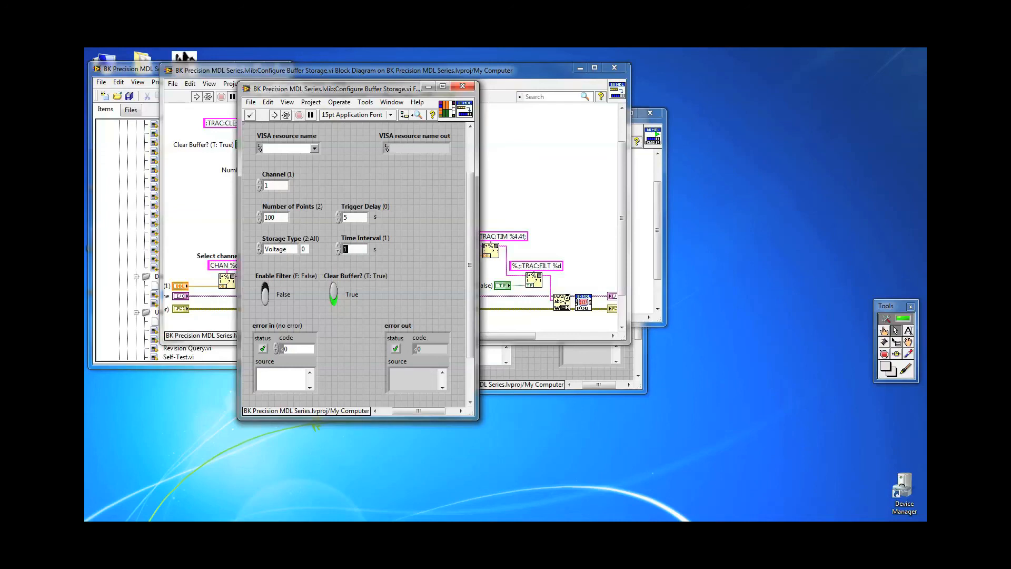
{"action": "left_click", "coordinate": [313, 147]}
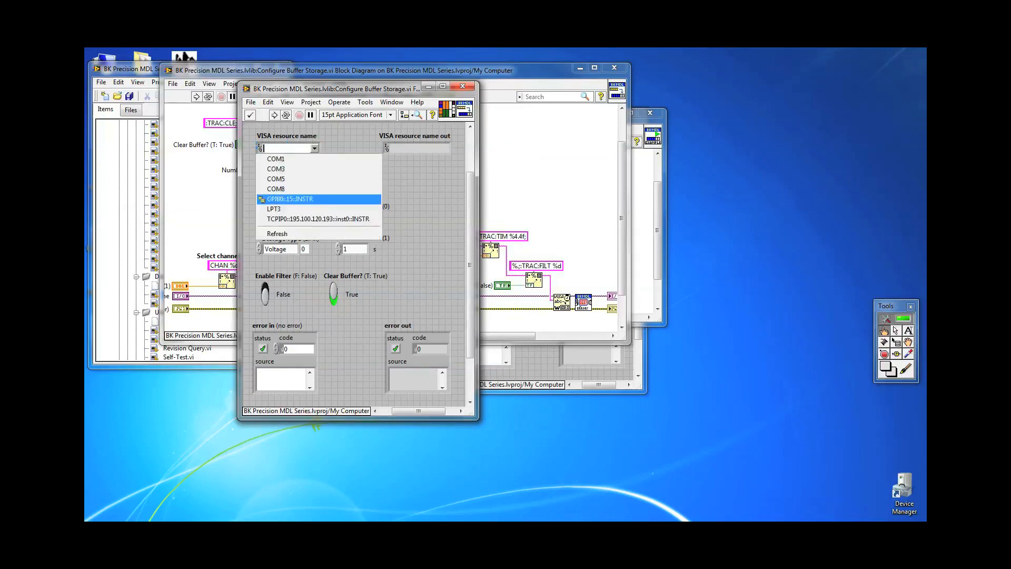
{"action": "left_click", "coordinate": [289, 198]}
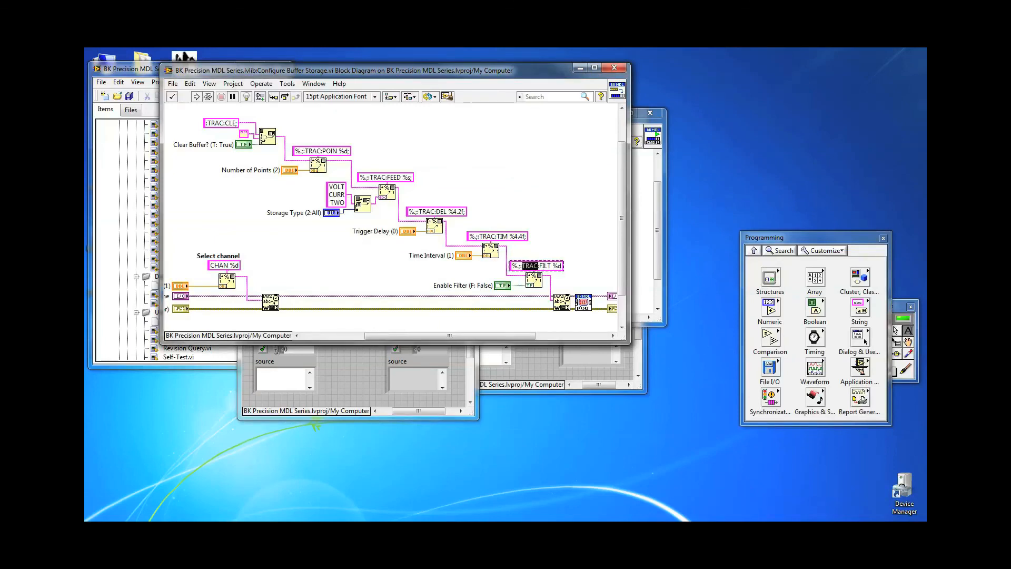
{"action": "double_click", "coordinate": [516, 265]}
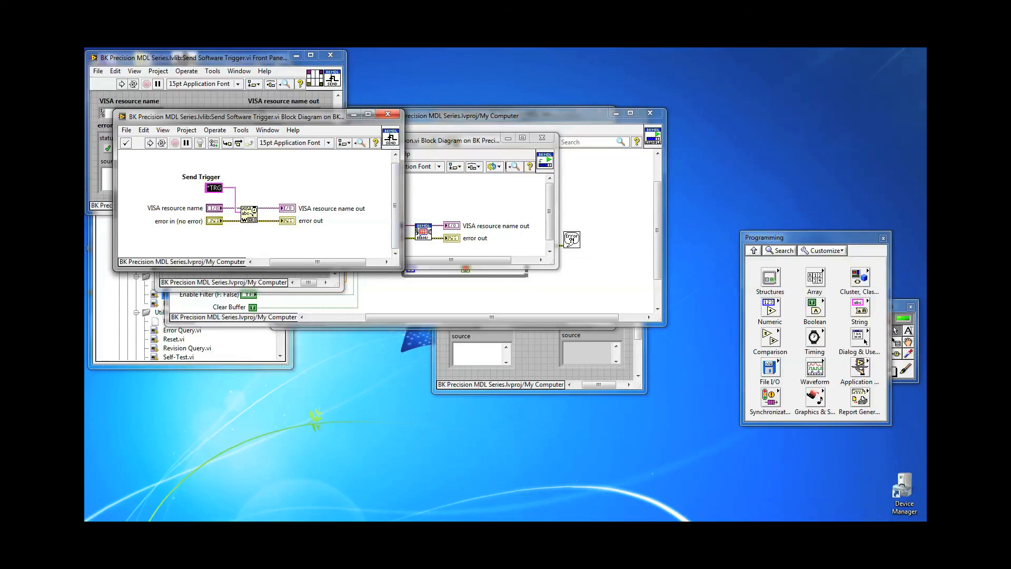
Select the GPIB instrument as the VISA resource on the Initiate Buffer front panel
{"action": "left_click", "coordinate": [187, 58]}
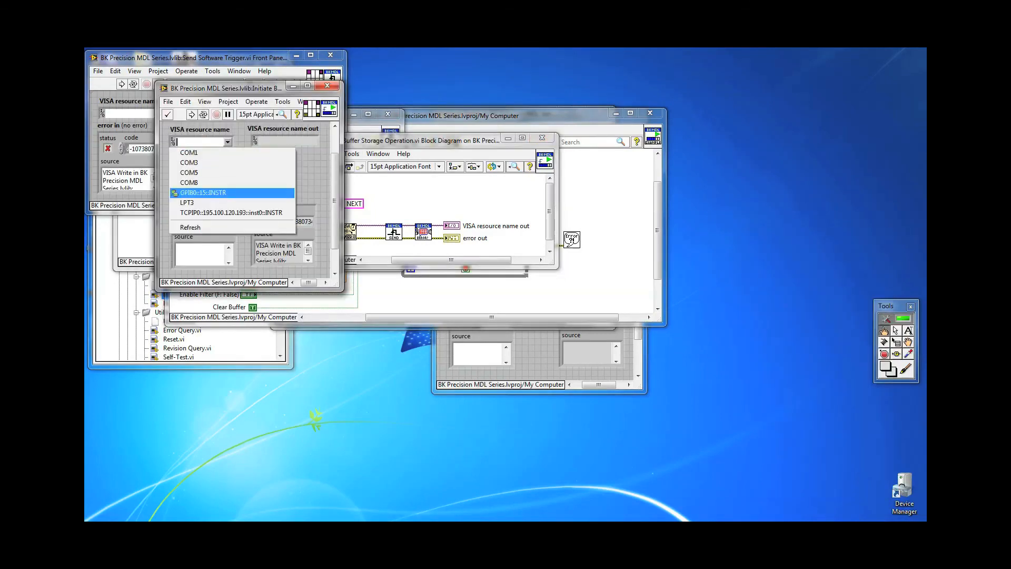
{"action": "left_click", "coordinate": [202, 193]}
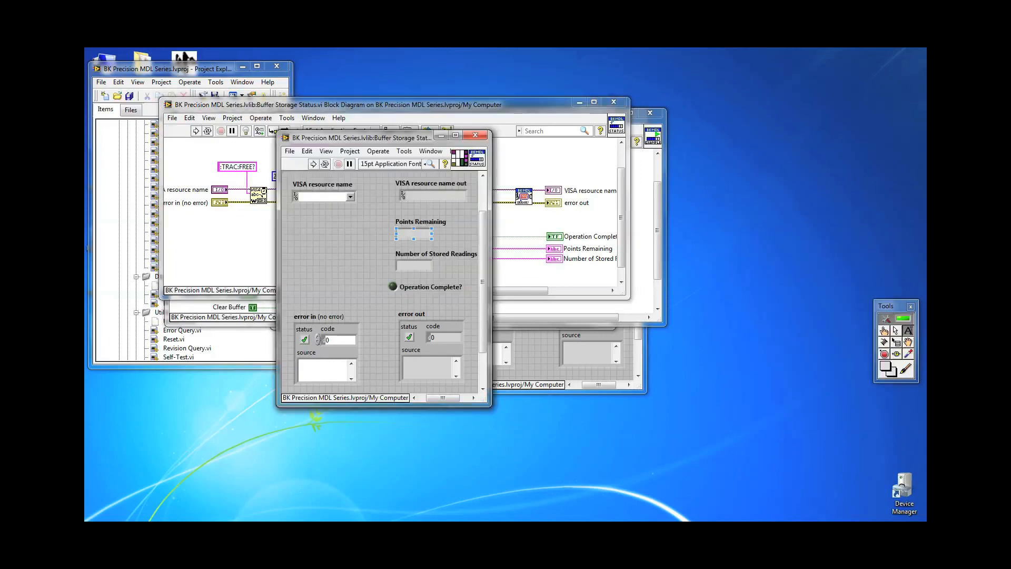
Open Read Buffer Data.vi to view its TRAC:DATA? query diagram
{"action": "left_click", "coordinate": [414, 265]}
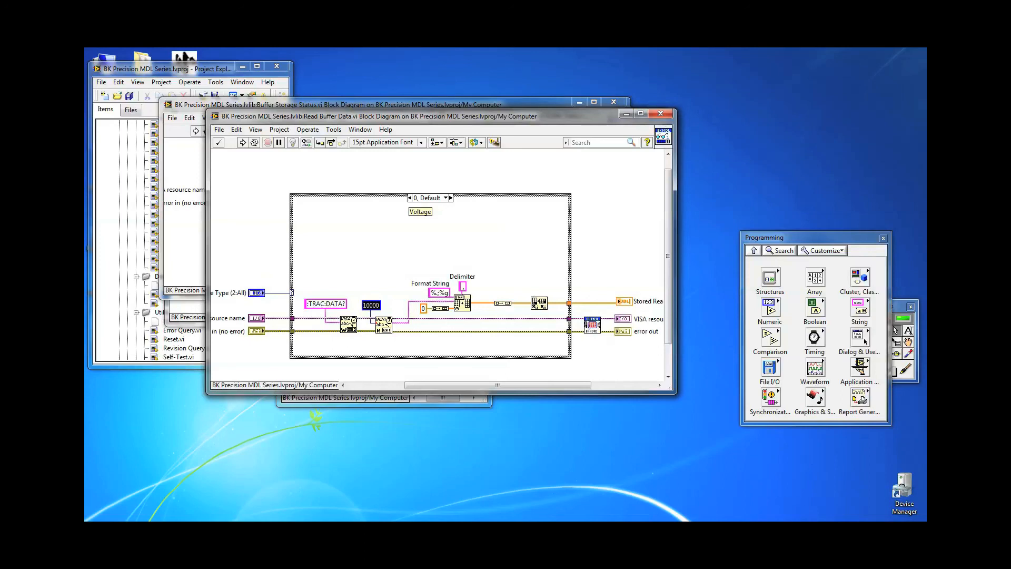
Show the Read Buffer Data front panel and switch Storage Type from All to Voltage
{"action": "left_click", "coordinate": [462, 284]}
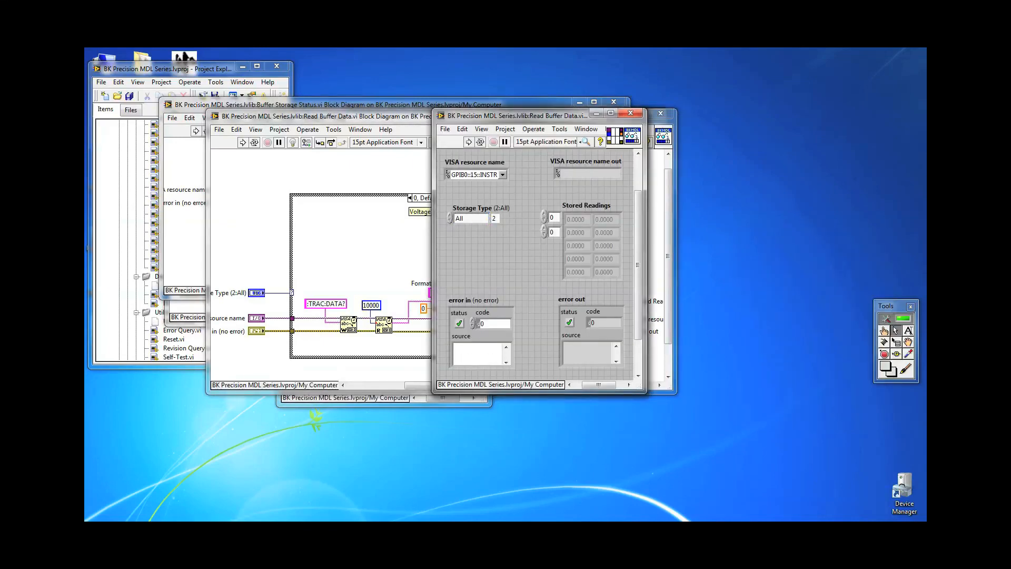
{"action": "left_click", "coordinate": [469, 218]}
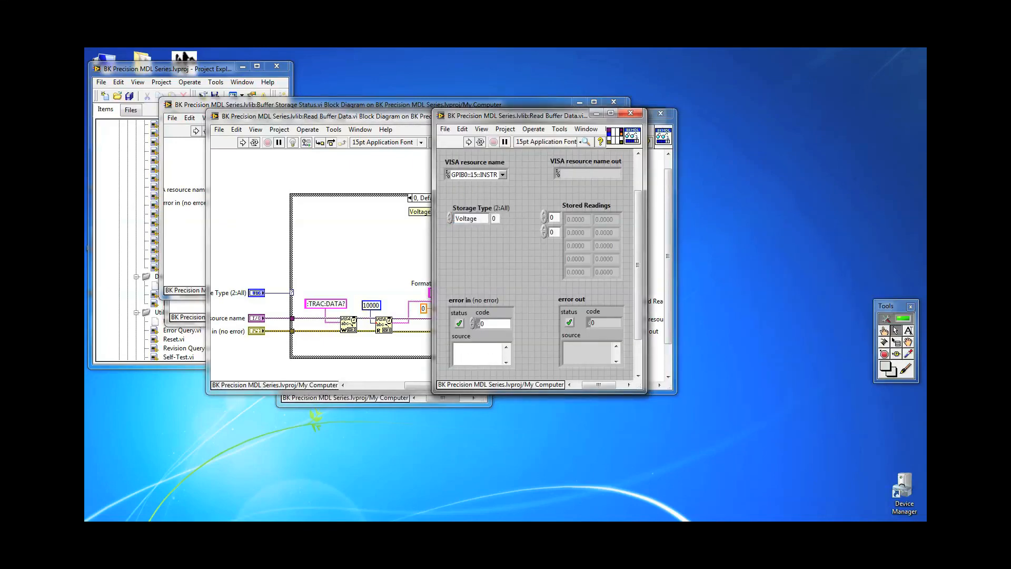